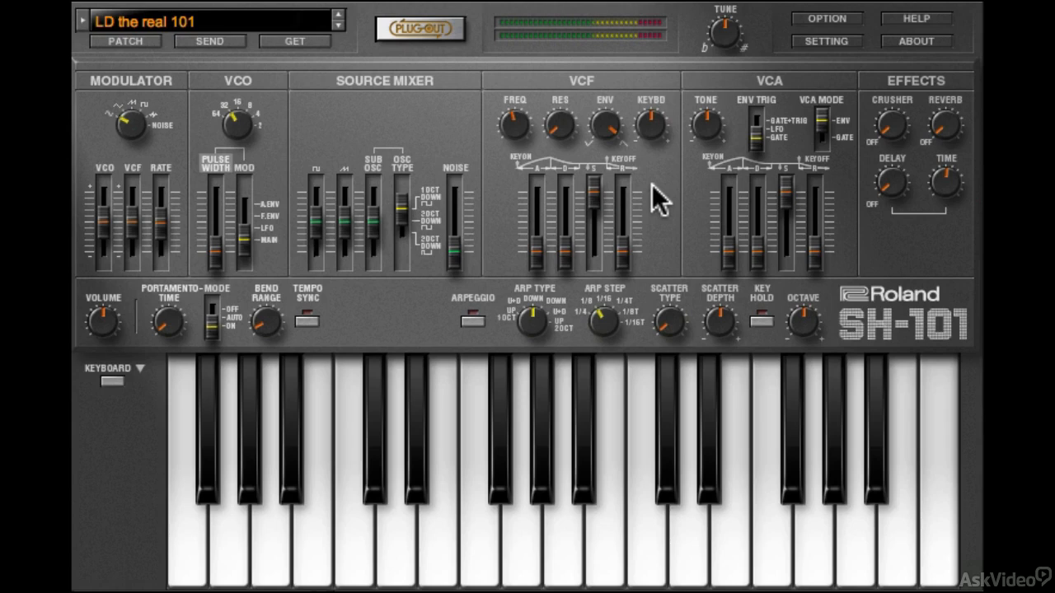
pyautogui.moveTo(387, 141)
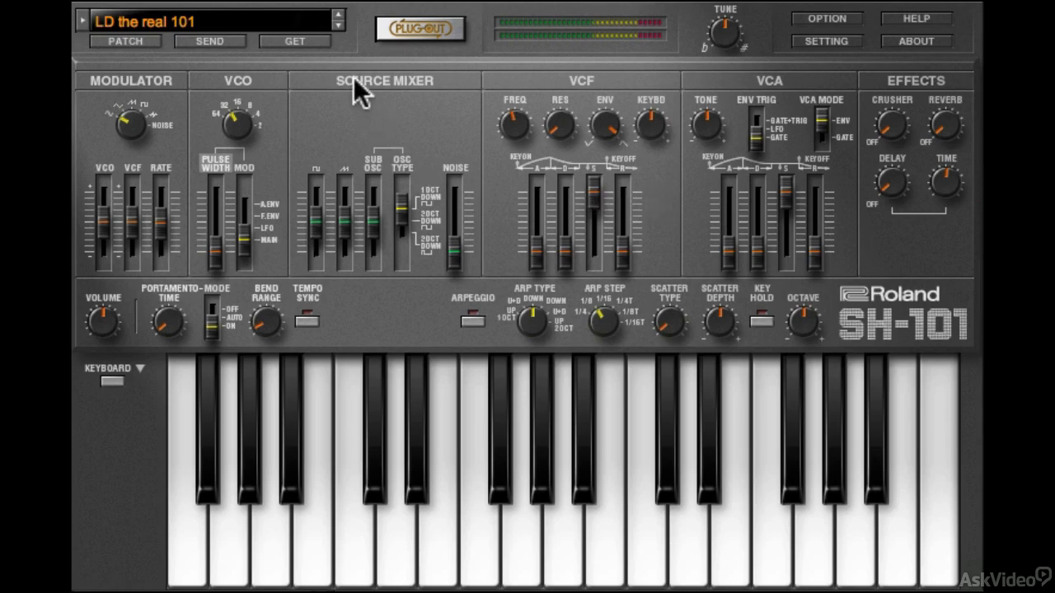
# - Load the SY SH-101 Bite preset, then step through neighbouring presets to LD Prog Lead 1
pyautogui.click(206, 22)
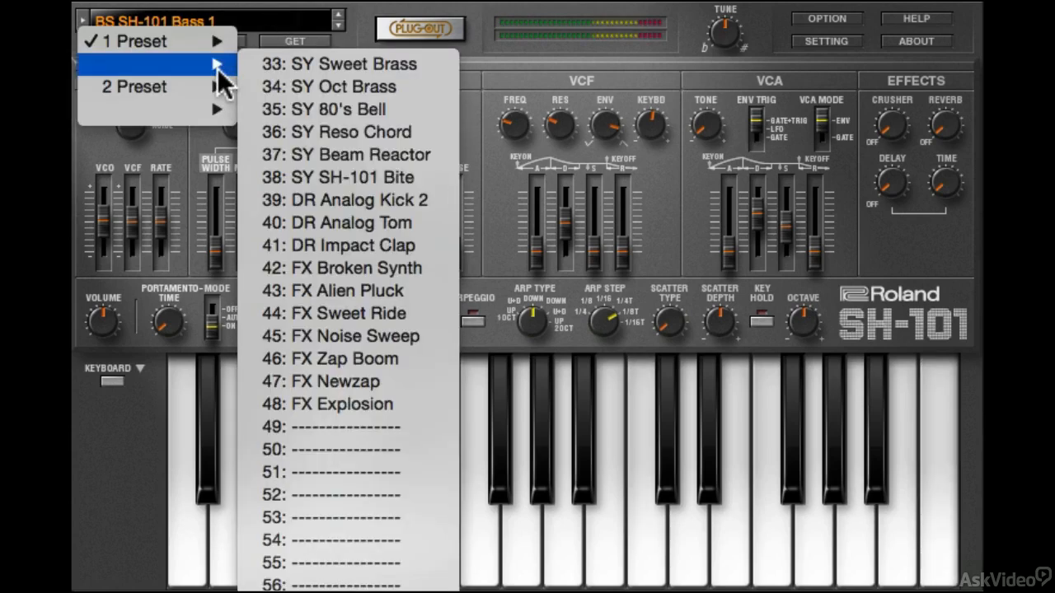
pyautogui.click(338, 177)
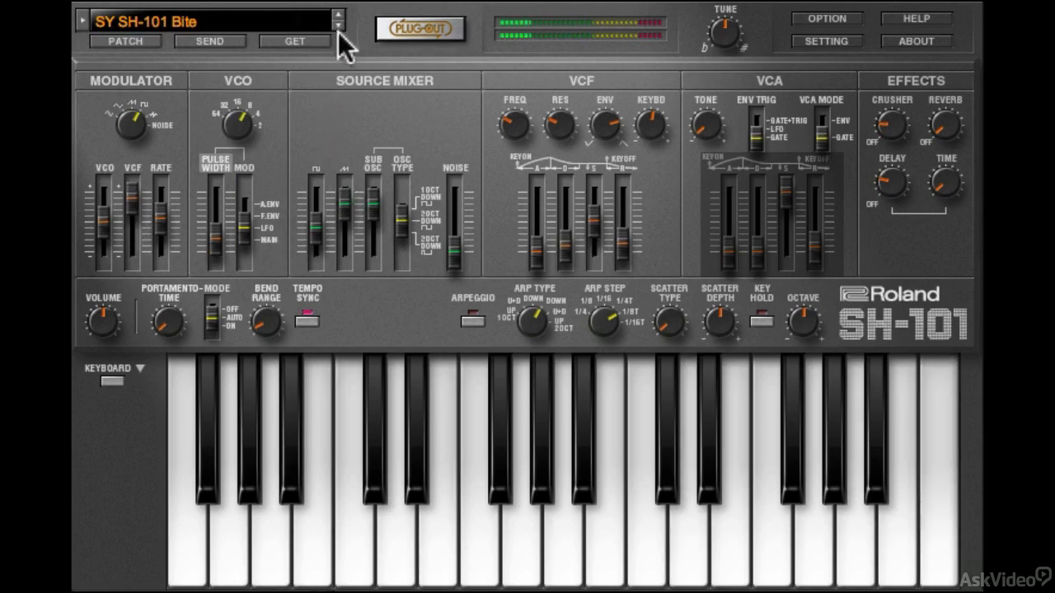
pyautogui.click(338, 15)
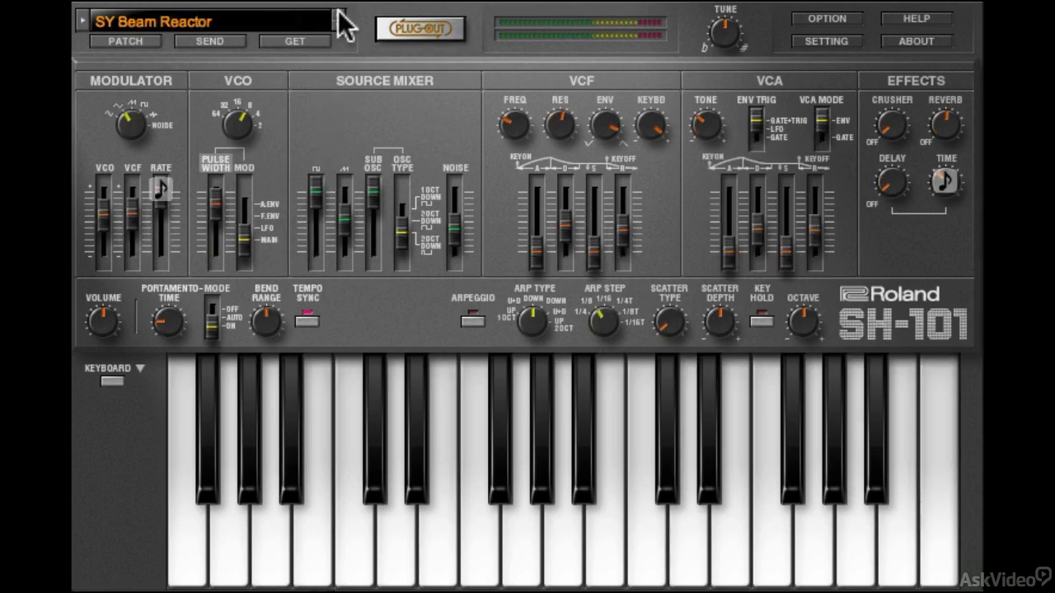
pyautogui.click(337, 15)
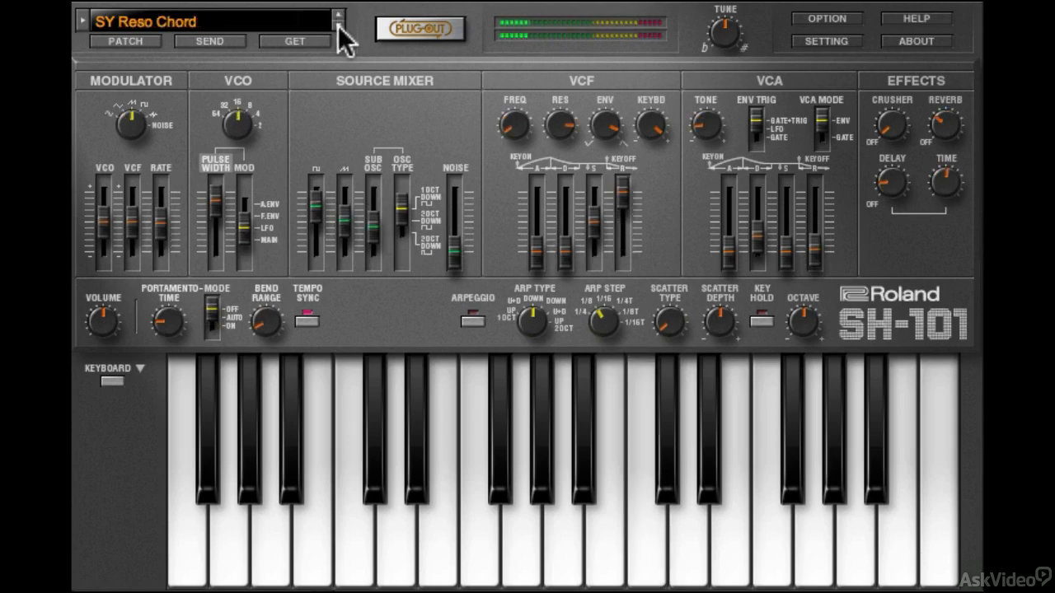
pyautogui.click(338, 16)
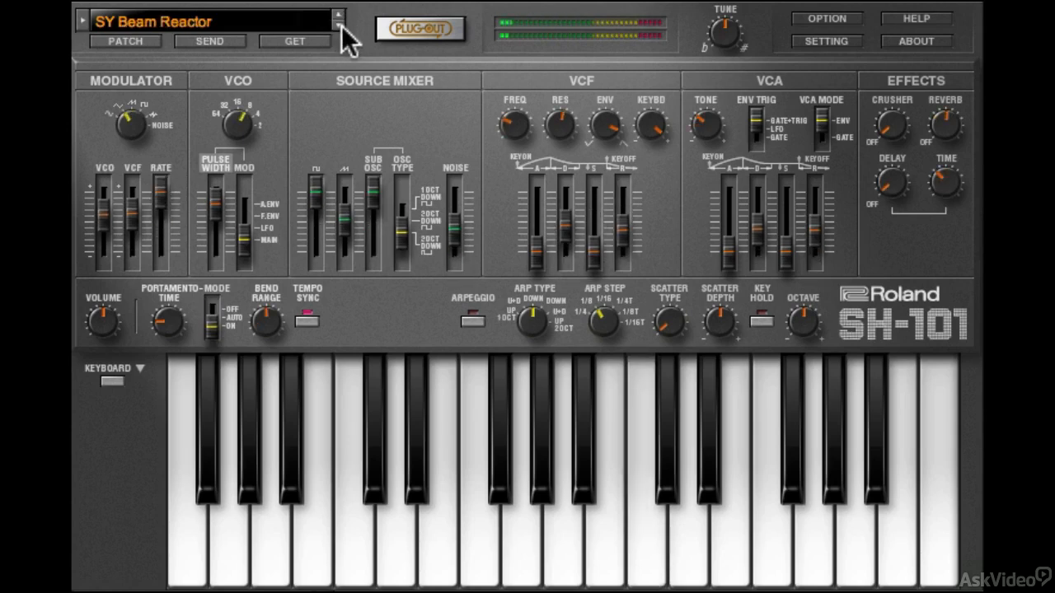
pyautogui.click(336, 15)
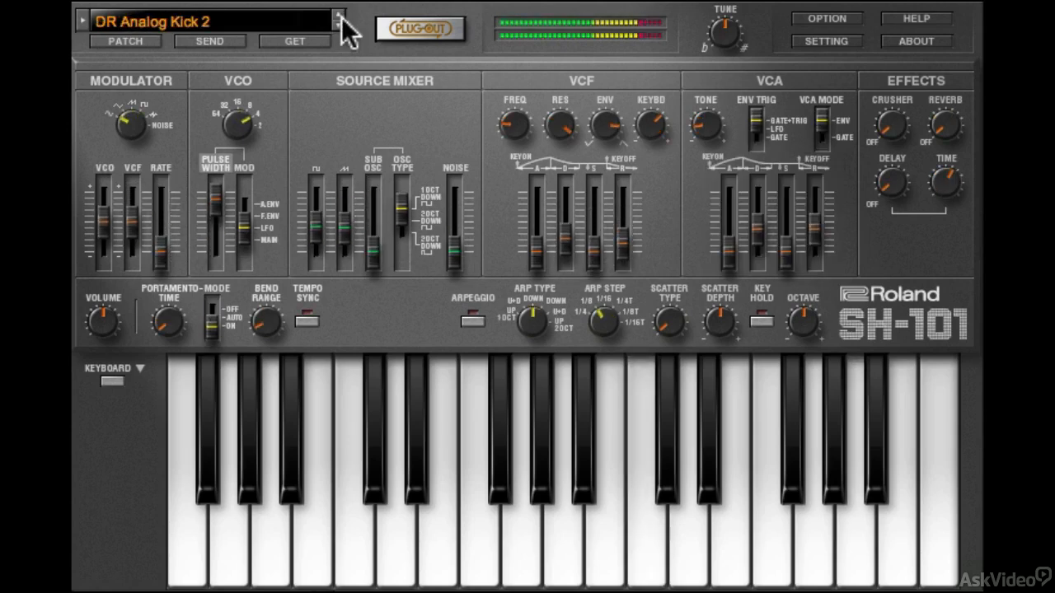
pyautogui.click(337, 15)
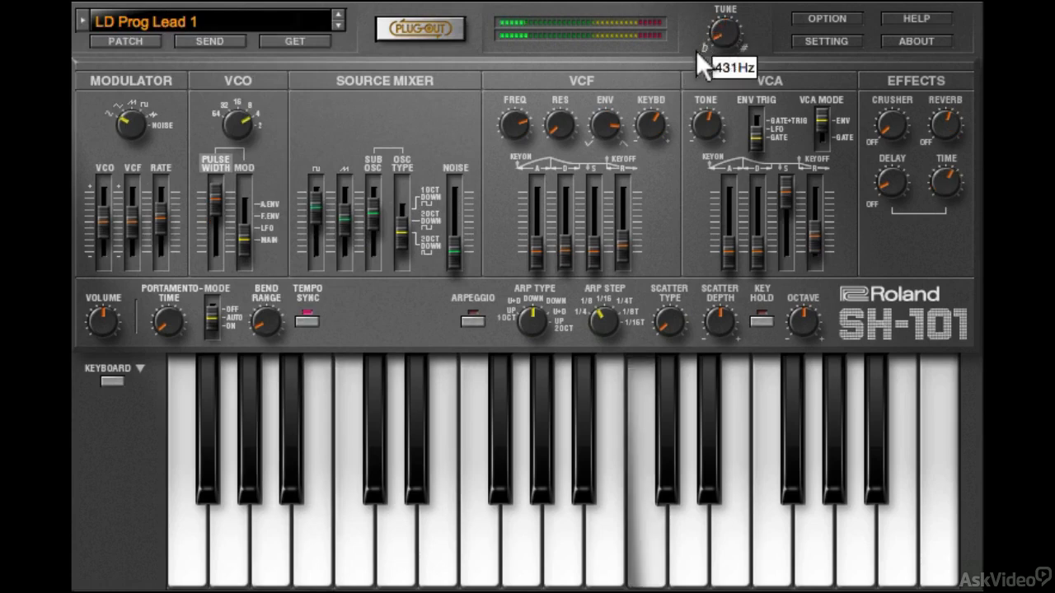
# - Set the TUNE knob to 431 Hz, then raise it to about 436 Hz
pyautogui.moveTo(723, 37); pyautogui.dragTo(728, 16)
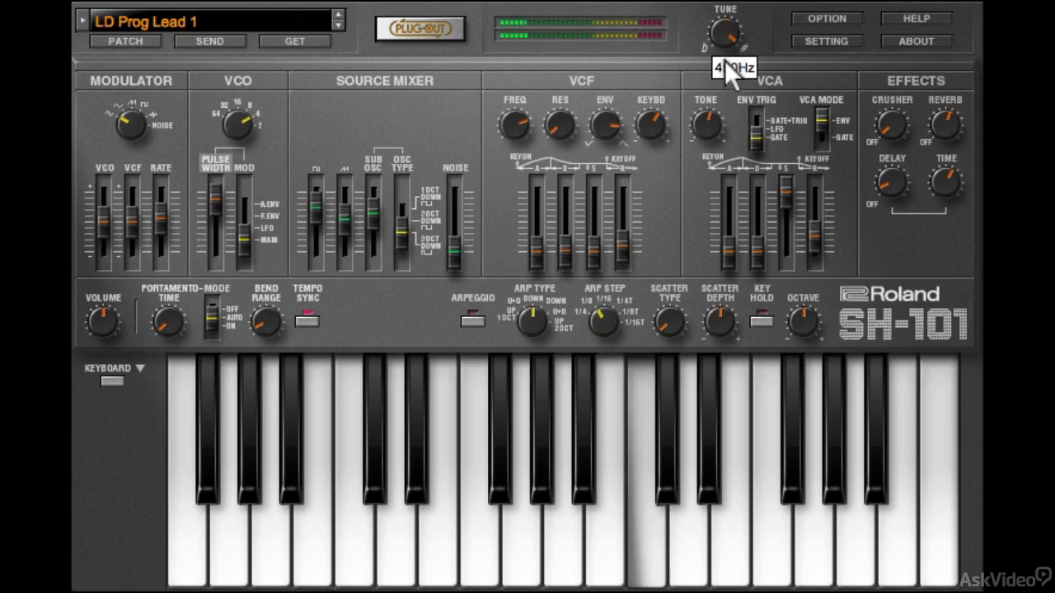
pyautogui.moveTo(724, 33); pyautogui.dragTo(729, 25)
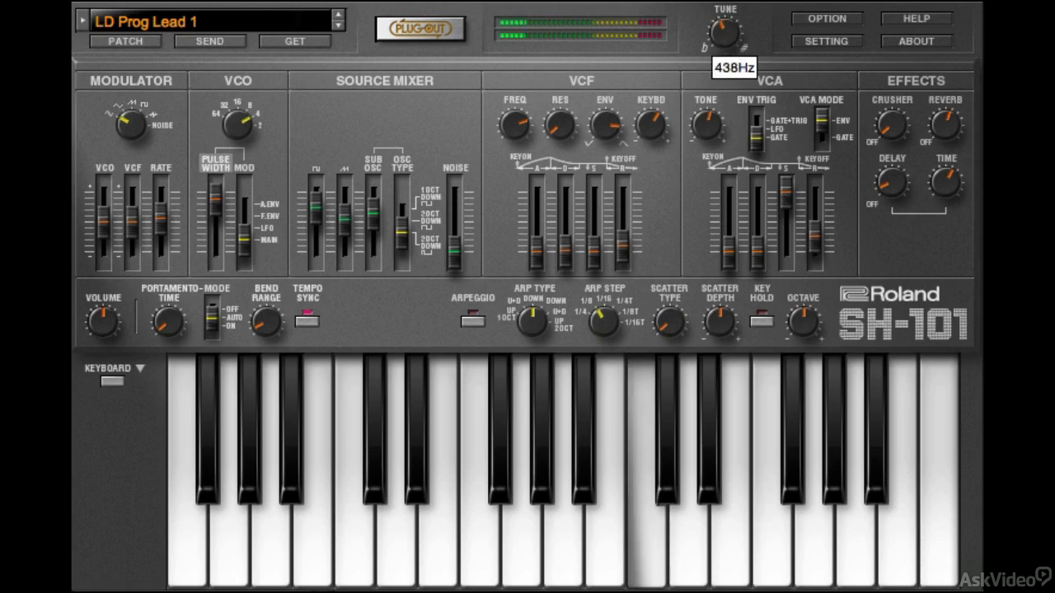
pyautogui.moveTo(723, 31); pyautogui.dragTo(738, 25)
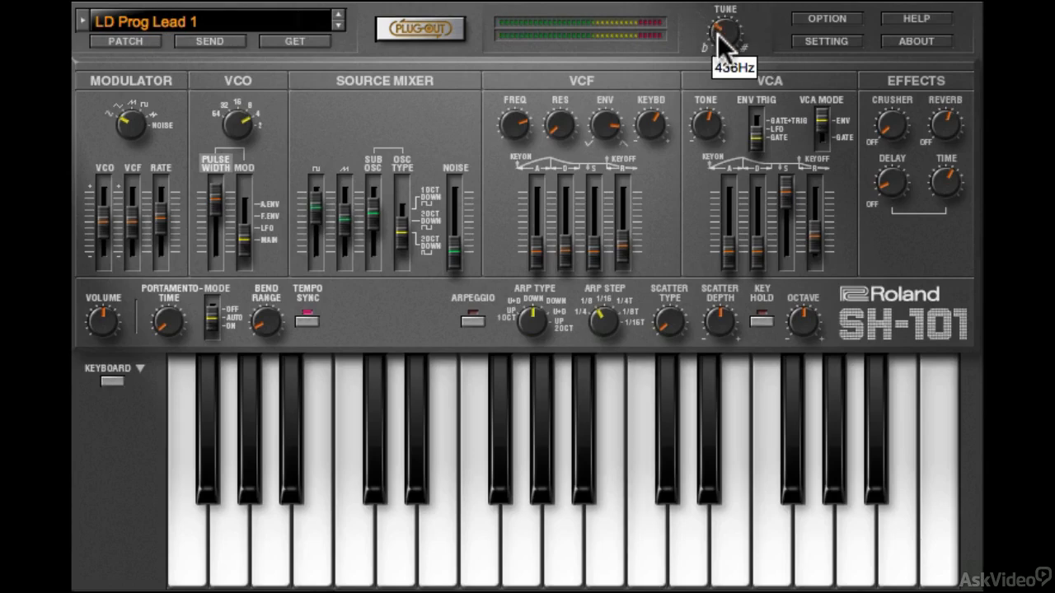
pyautogui.moveTo(834, 59)
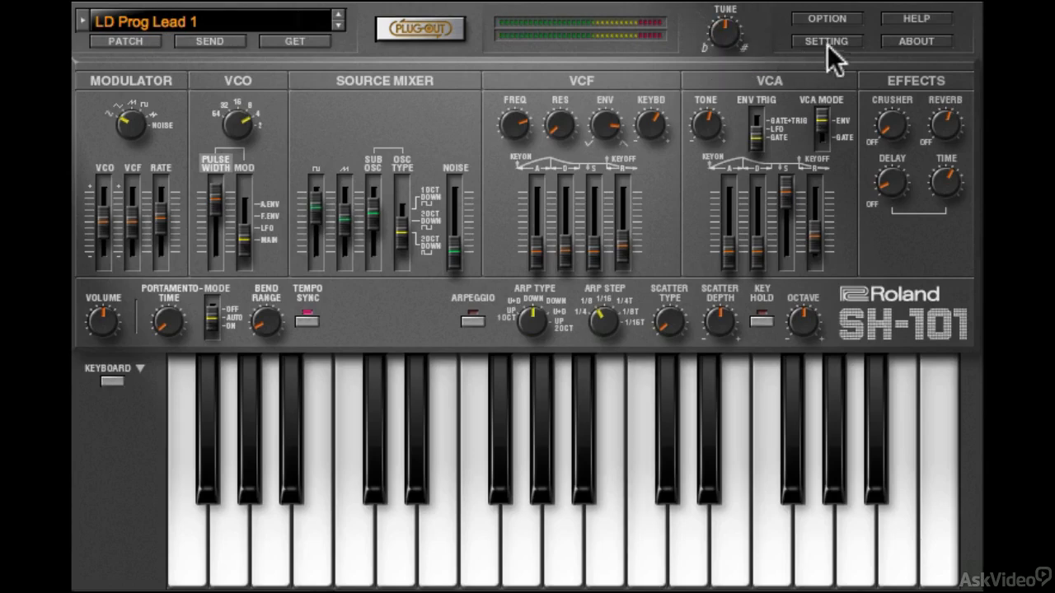
# - Switch the panel to SH-101 Layout (Red), then Layout (Blue), then SYSTEM-1 Layout
pyautogui.click(825, 41)
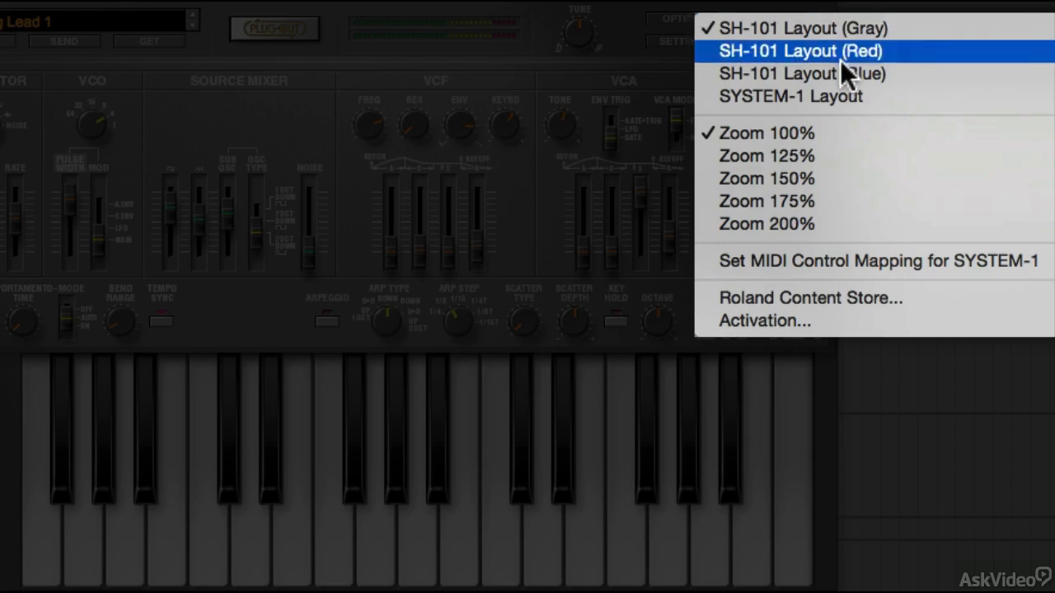
pyautogui.click(800, 50)
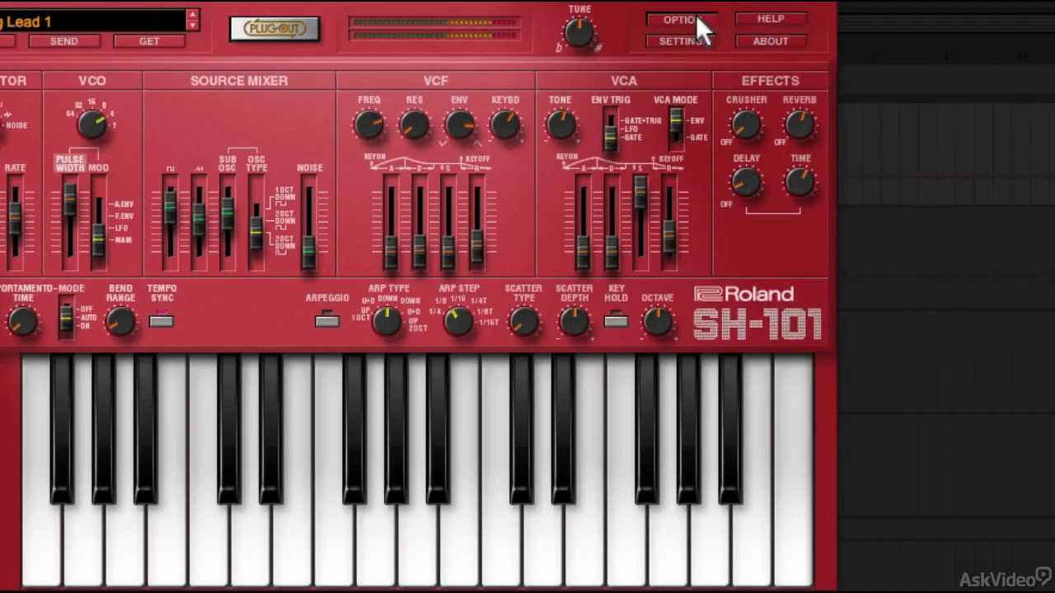
pyautogui.click(679, 19)
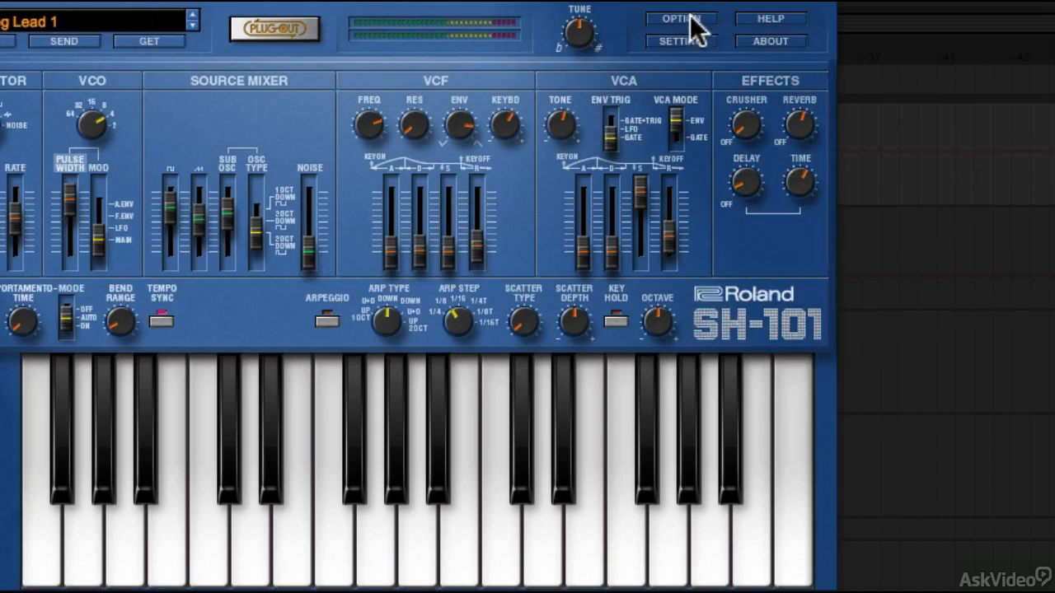
pyautogui.click(679, 18)
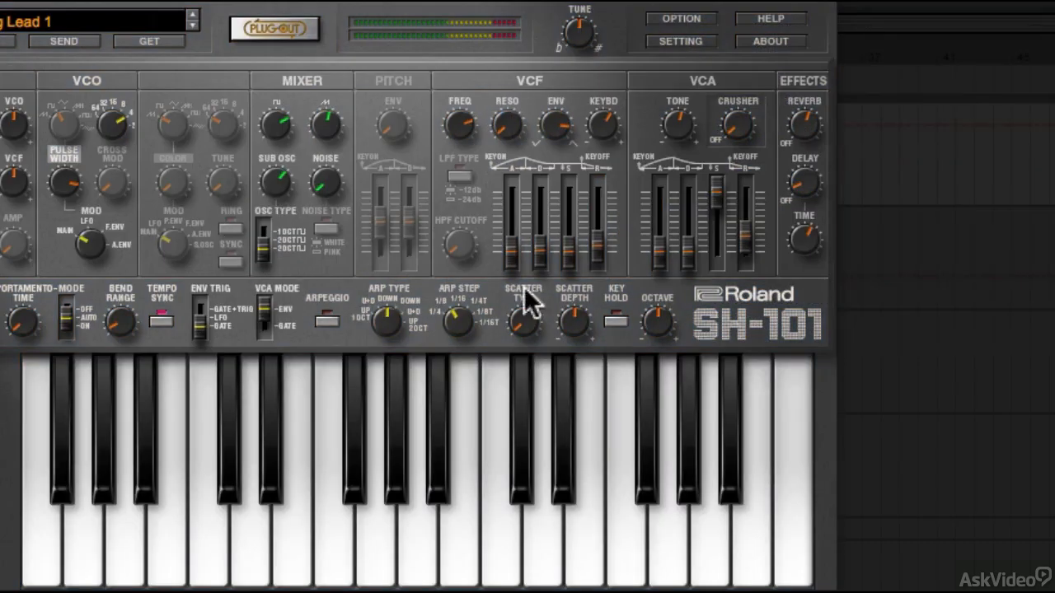
pyautogui.moveTo(725, 87)
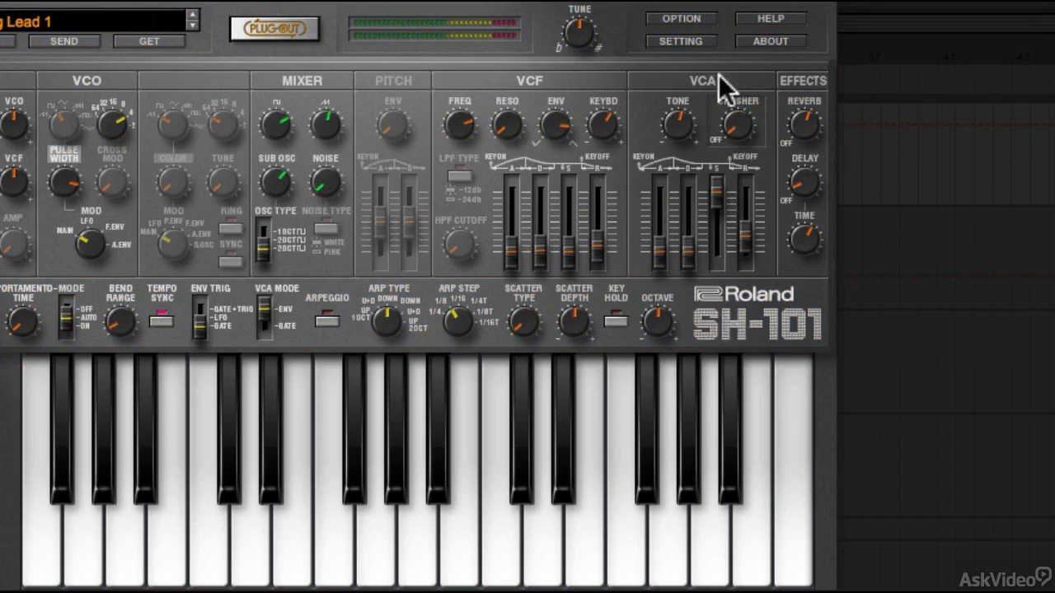
# - Choose SH-101 Layout (Blue) from the OPTION menu, leaving Zoom unchanged
pyautogui.click(680, 18)
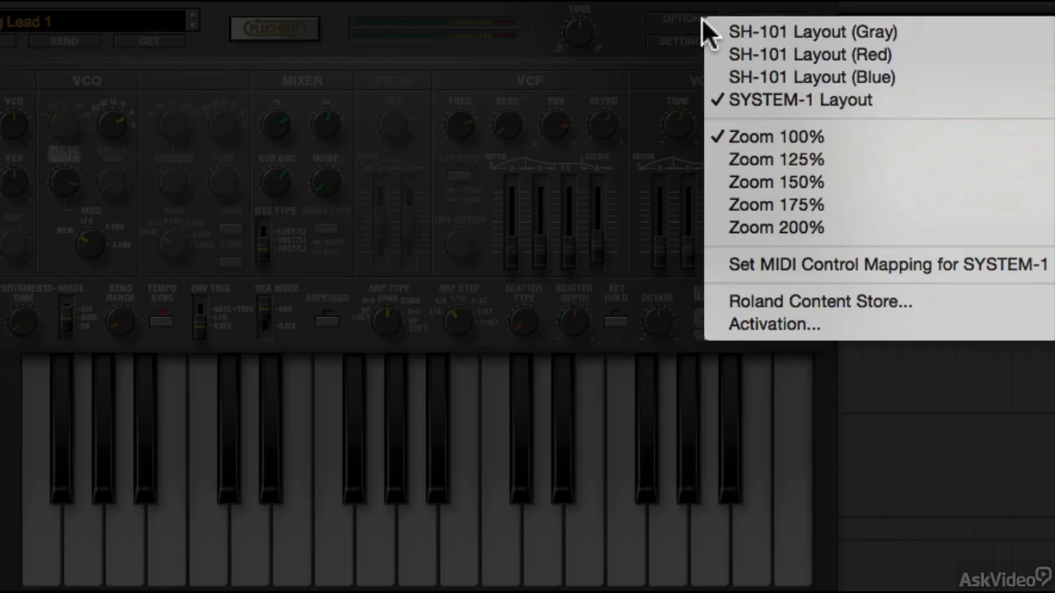
pyautogui.moveTo(779, 77)
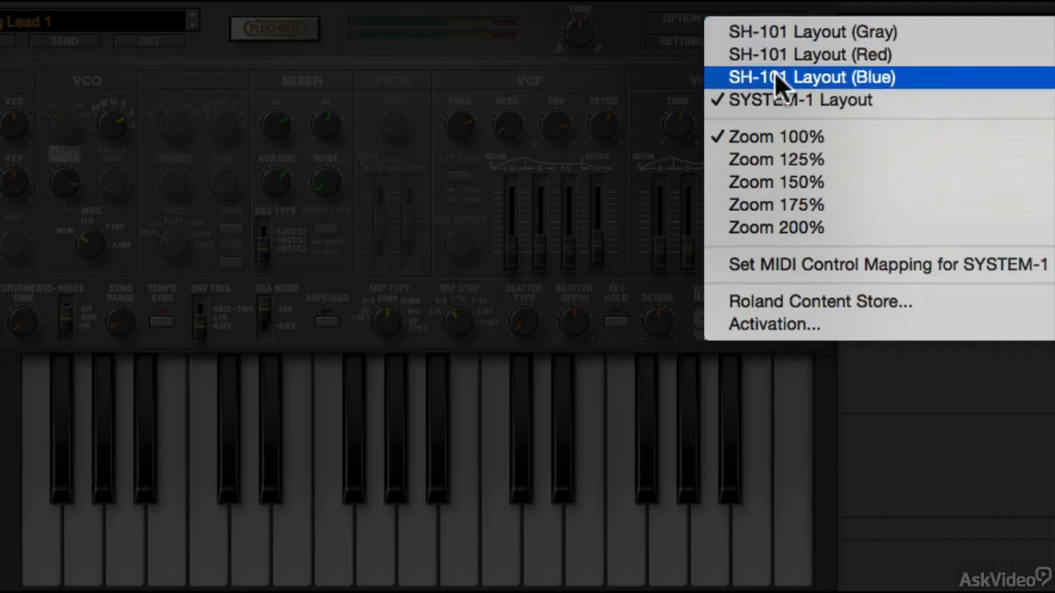
pyautogui.click(811, 77)
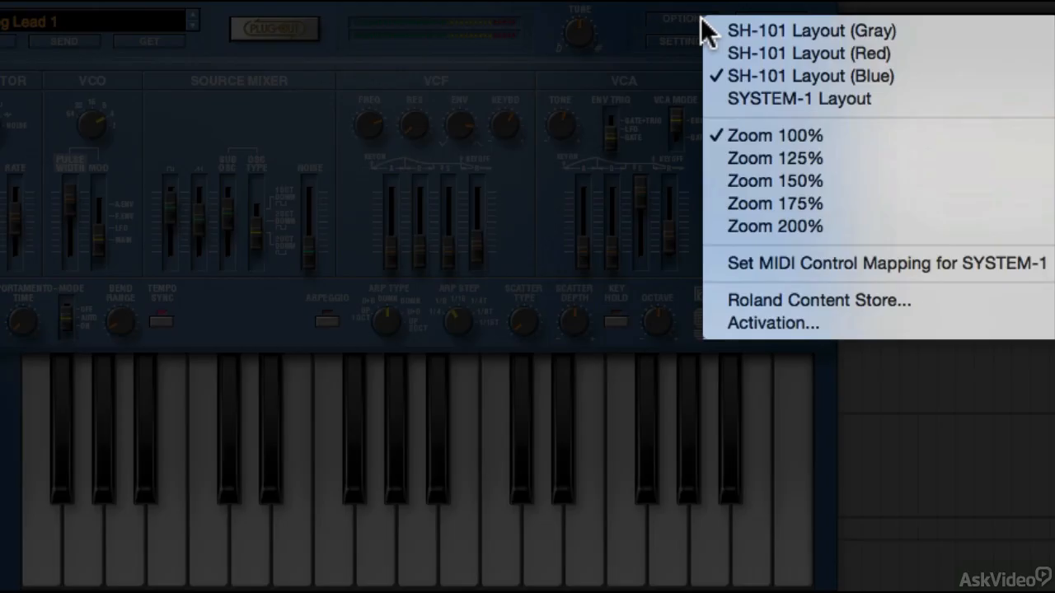
pyautogui.moveTo(774, 203)
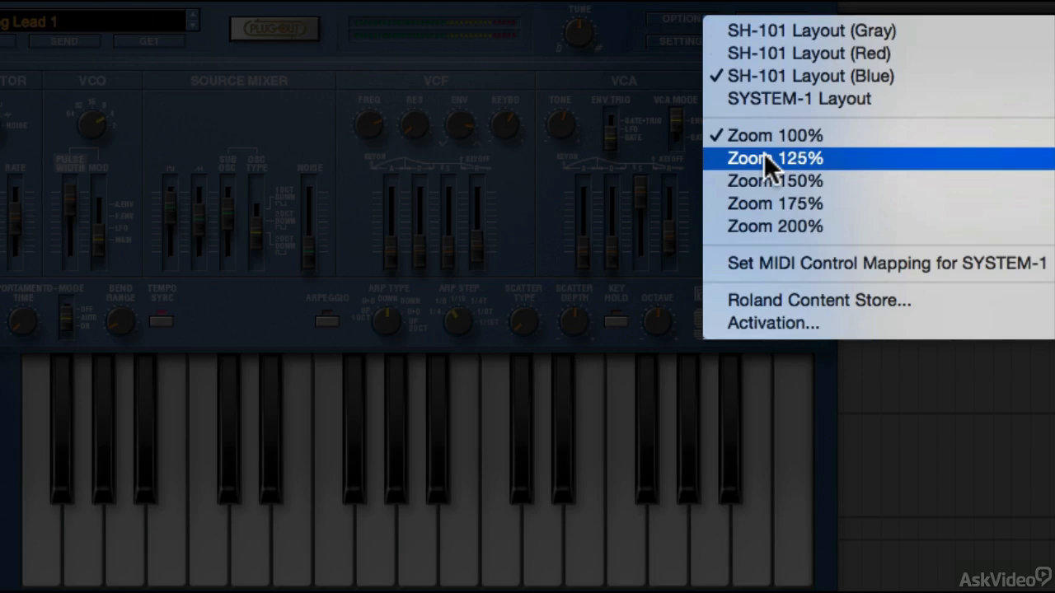
pyautogui.moveTo(691, 180)
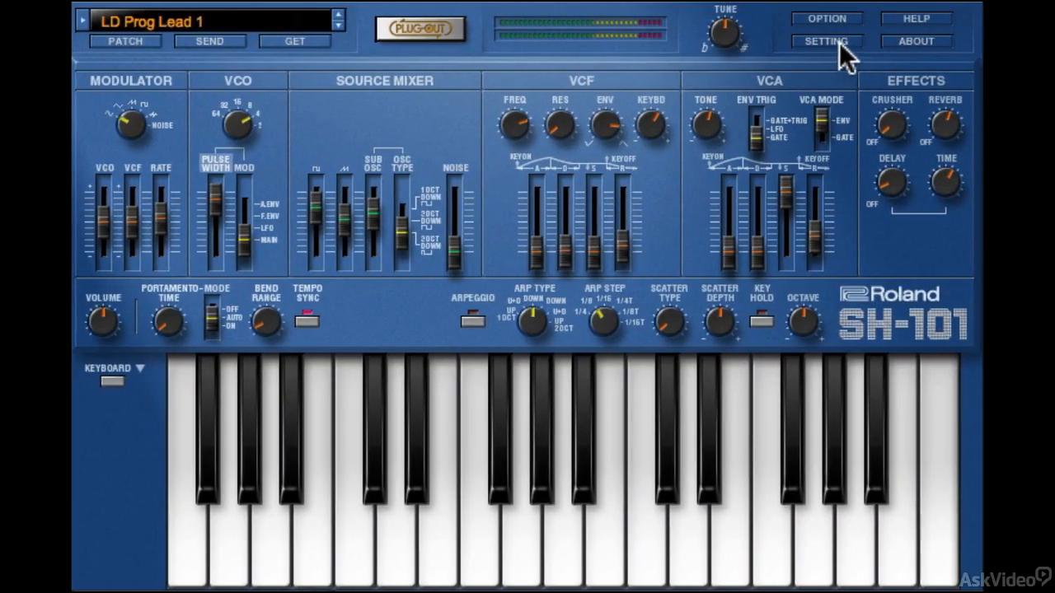
pyautogui.click(826, 41)
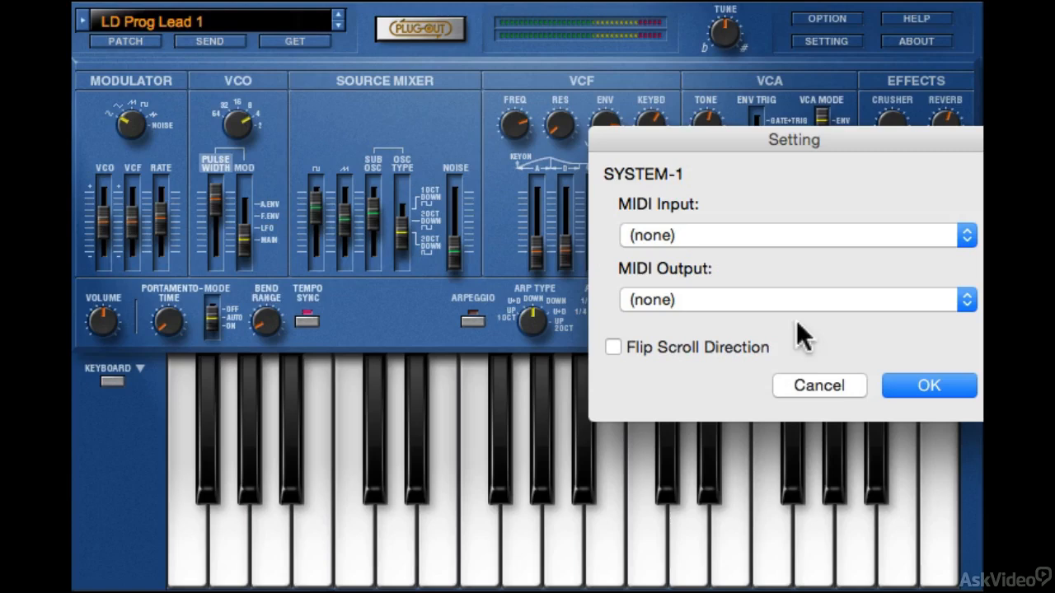
pyautogui.moveTo(819, 385)
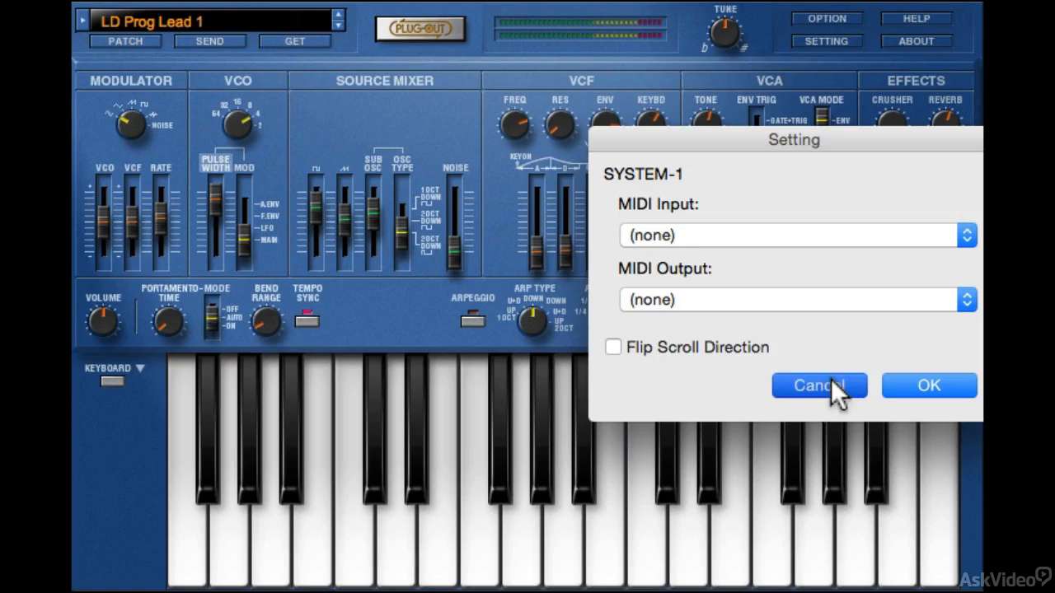
pyautogui.click(818, 386)
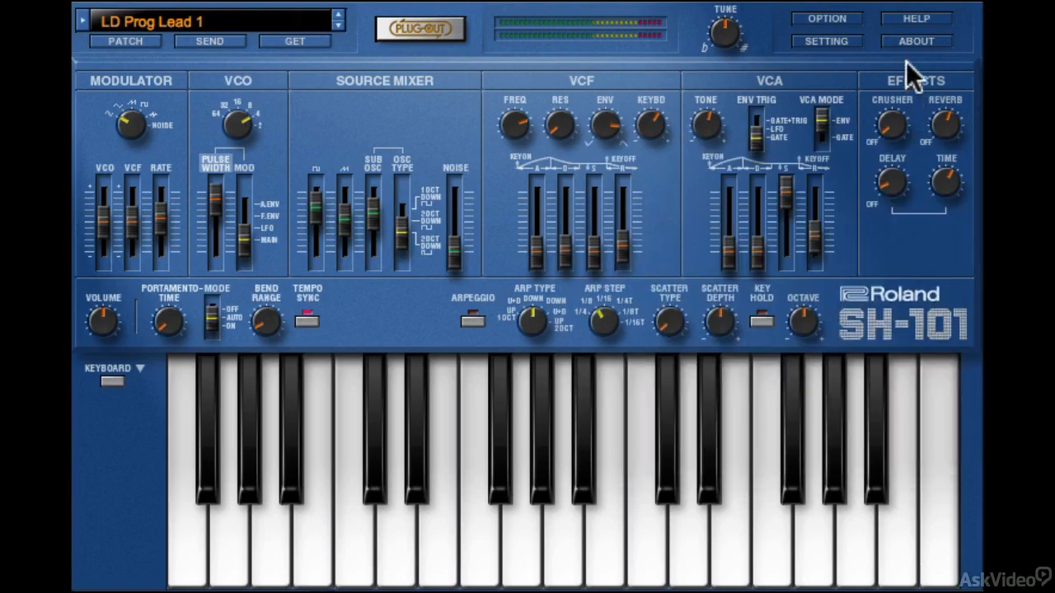
pyautogui.moveTo(911, 49)
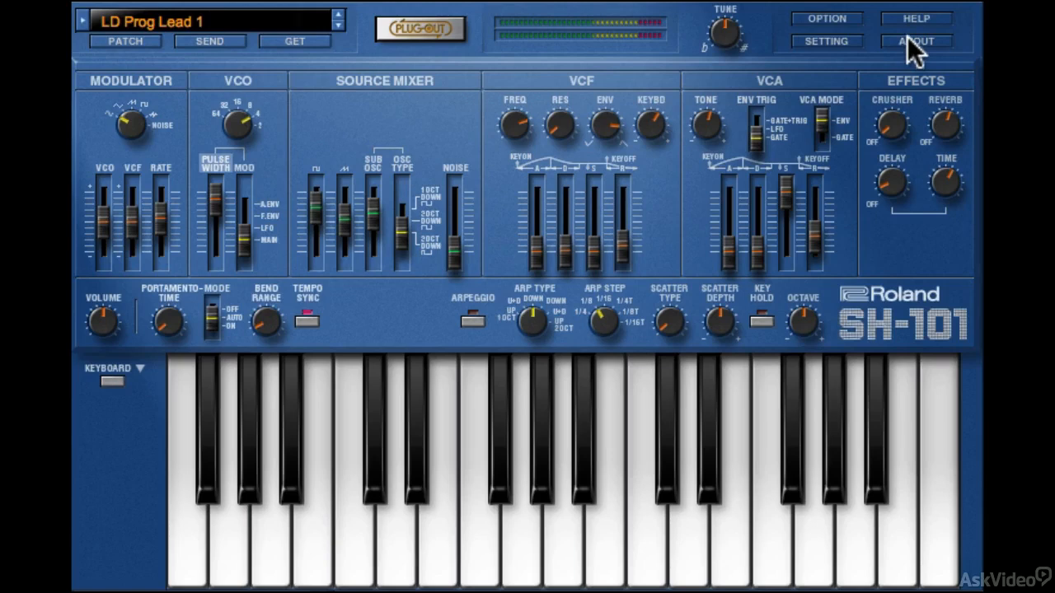
pyautogui.moveTo(807, 64)
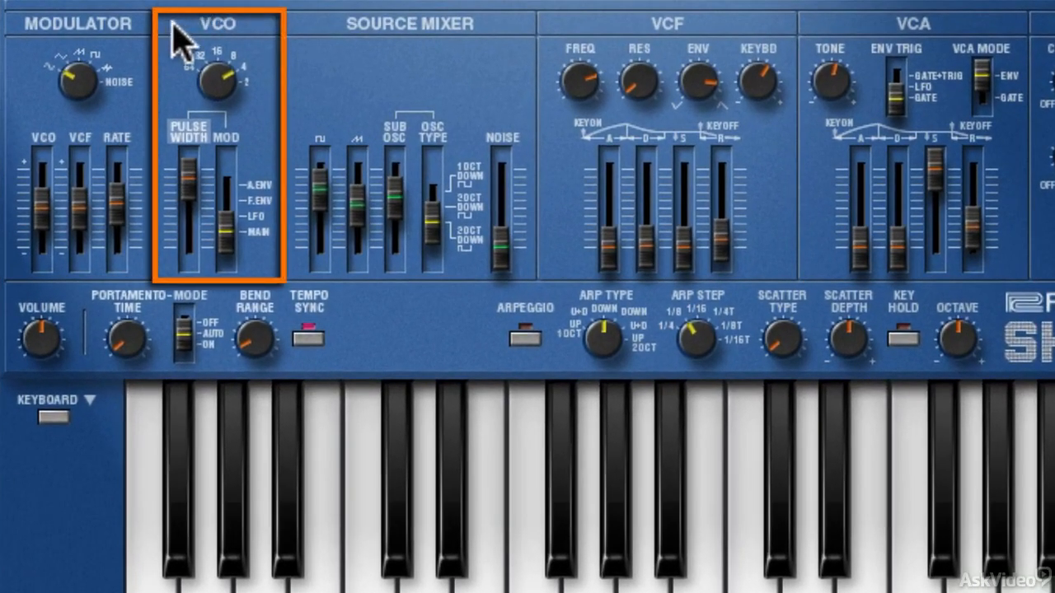
pyautogui.moveTo(255, 186)
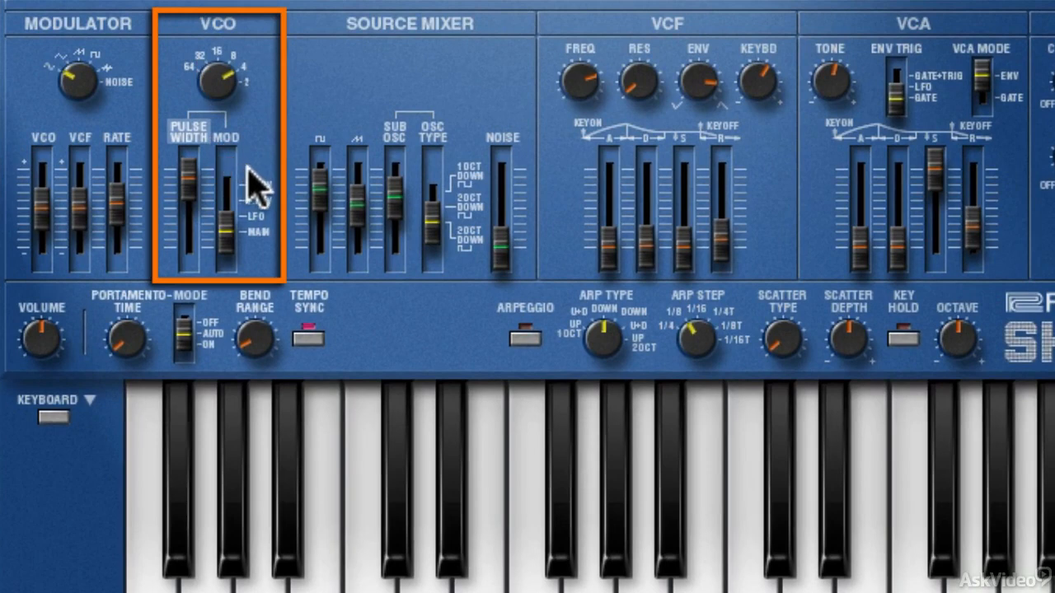